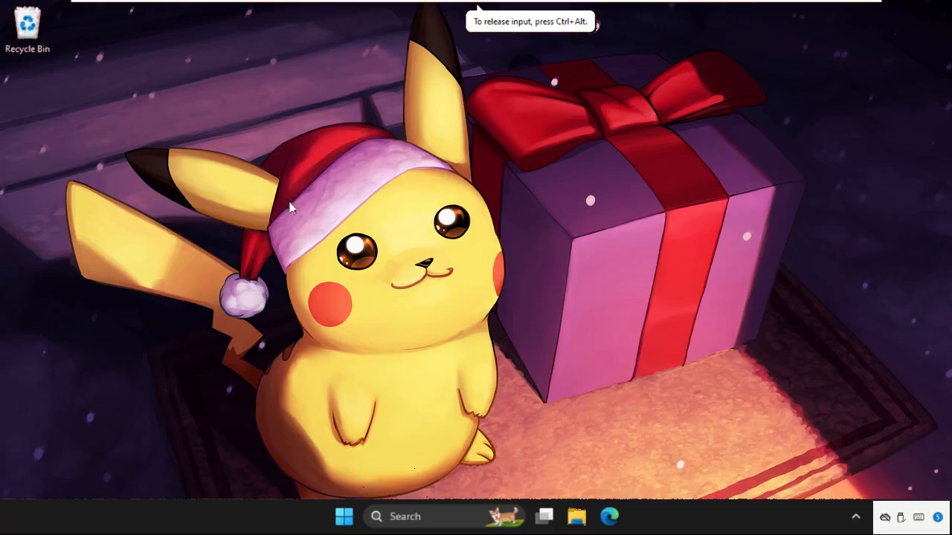
mouse_move(324, 238)
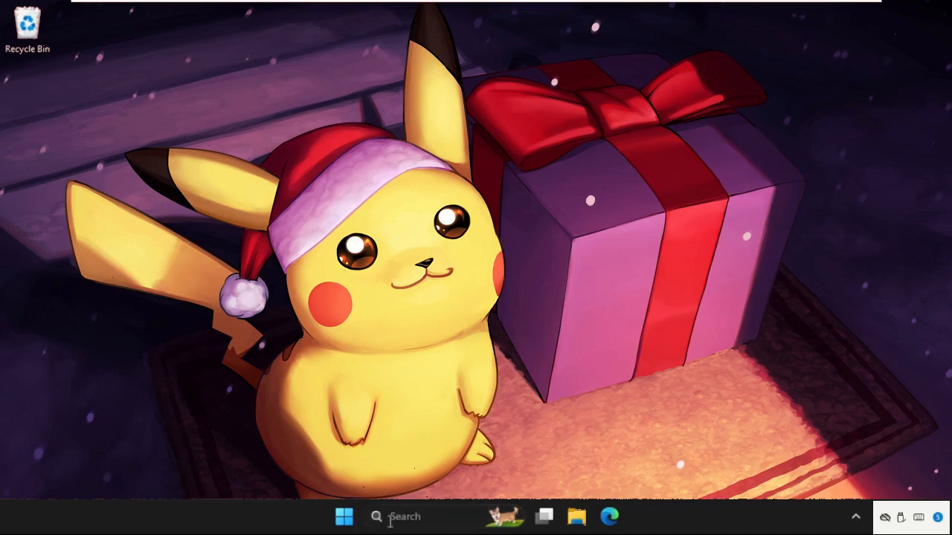
Search for 'services' from the taskbar and launch the Services console
left_click(404, 516)
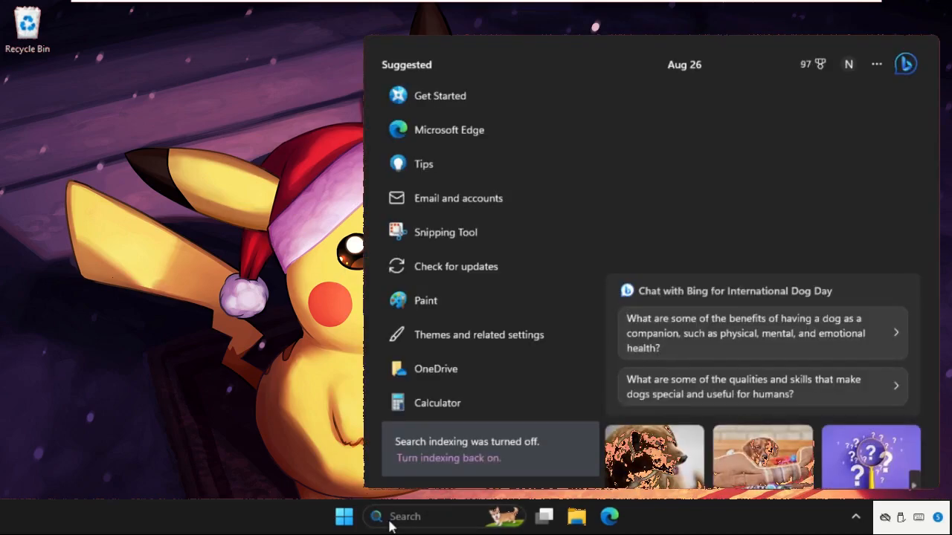
type("services")
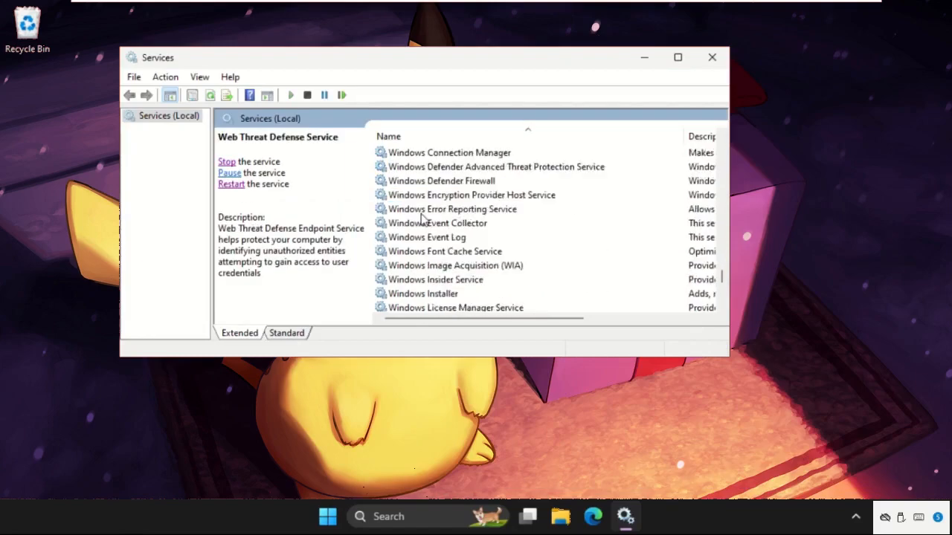
Set the Windows Update service's startup type to Automatic in its Properties
scroll("down", 3)
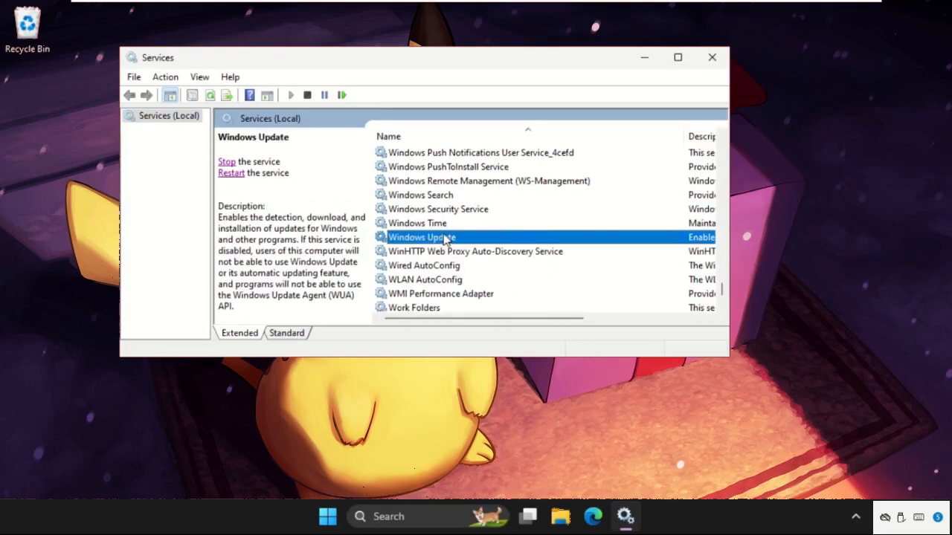
right_click(422, 236)
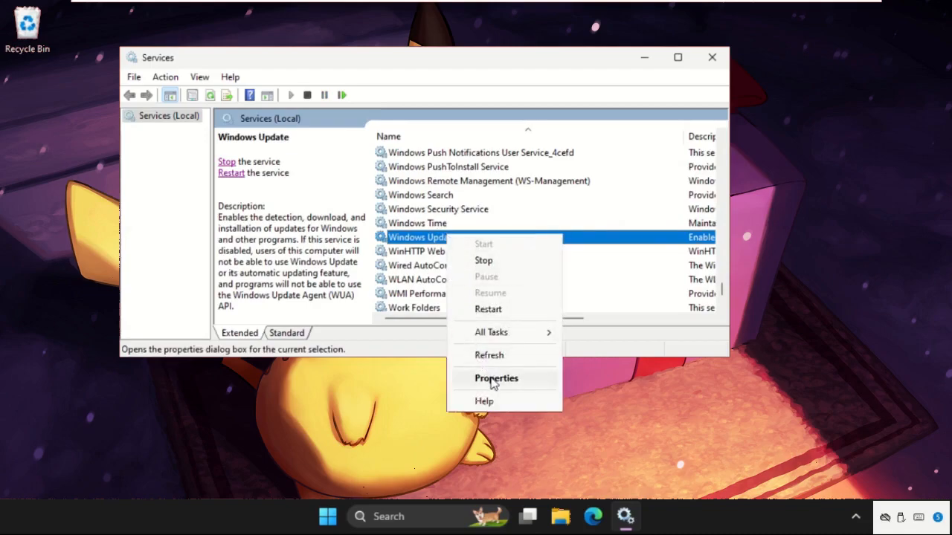
left_click(496, 377)
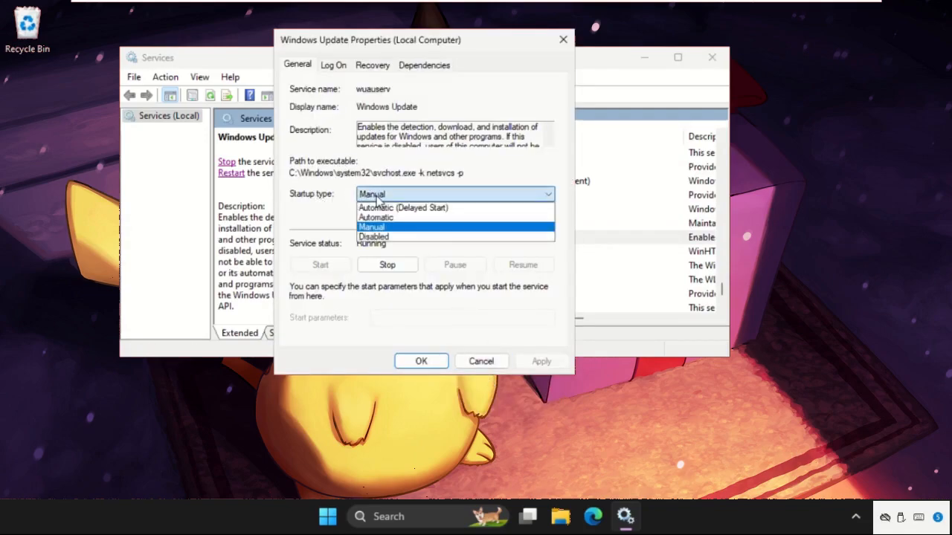
left_click(375, 217)
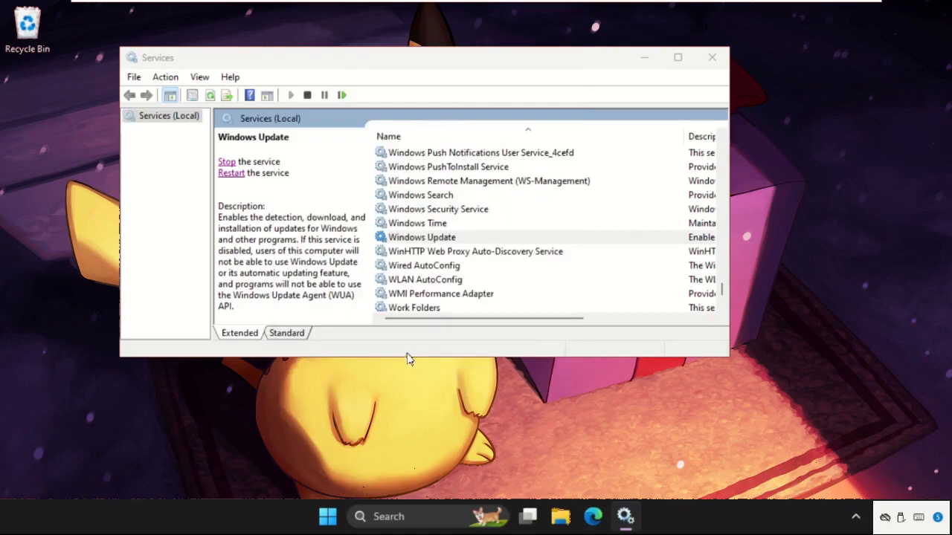
Restart the Windows Update service and close the Services console
left_click(422, 236)
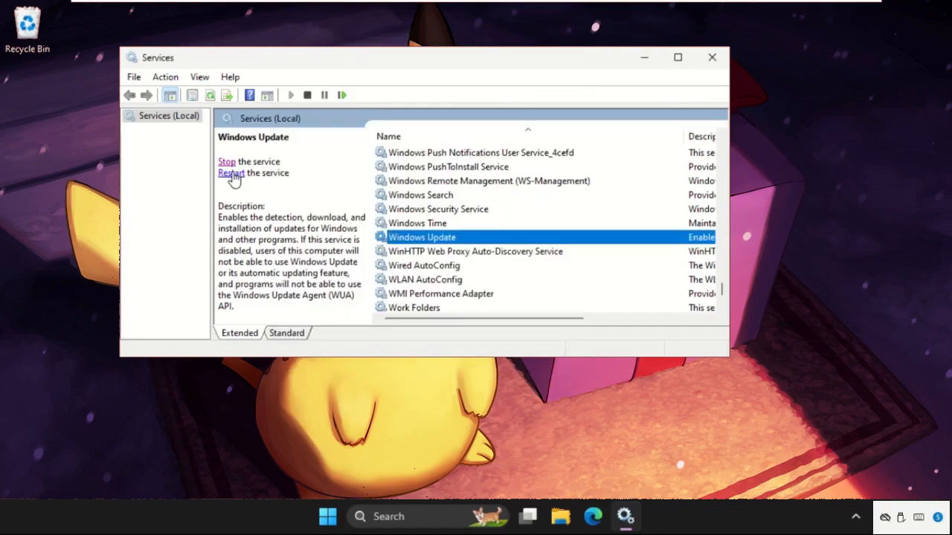
left_click(232, 173)
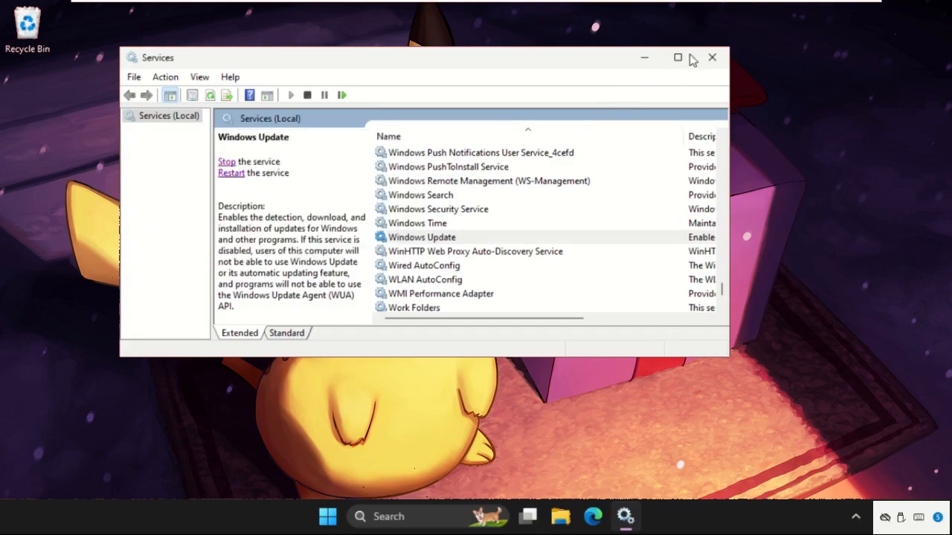
left_click(711, 56)
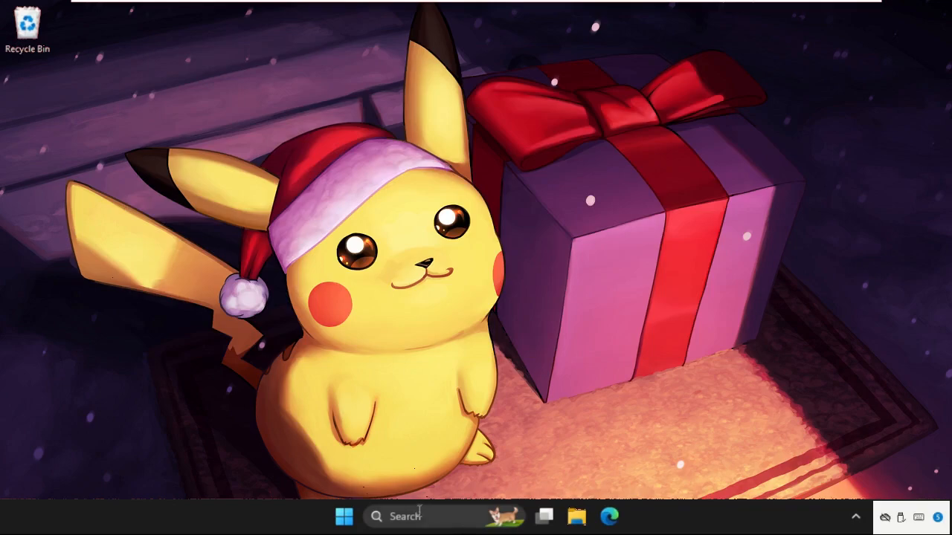
mouse_move(670, 521)
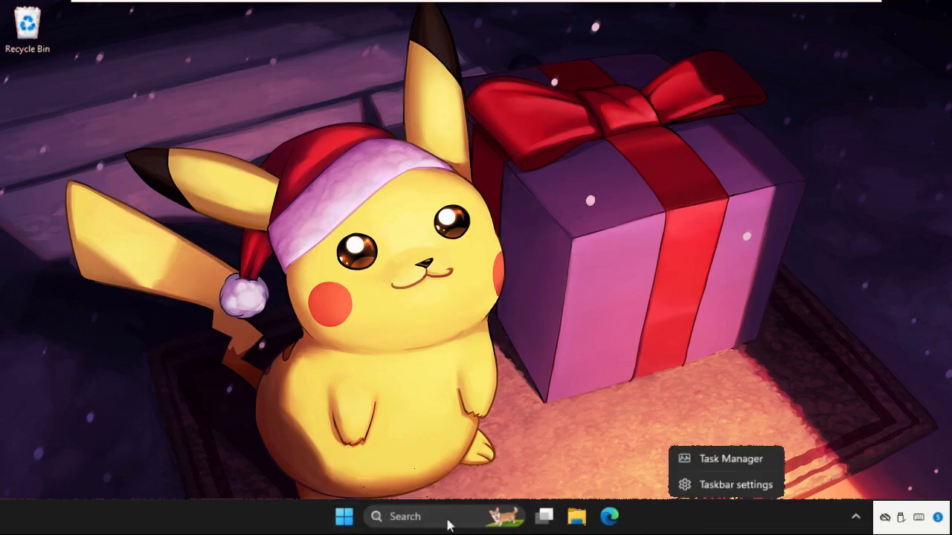
Search for 'task manager' and launch it from the best match
left_click(683, 449)
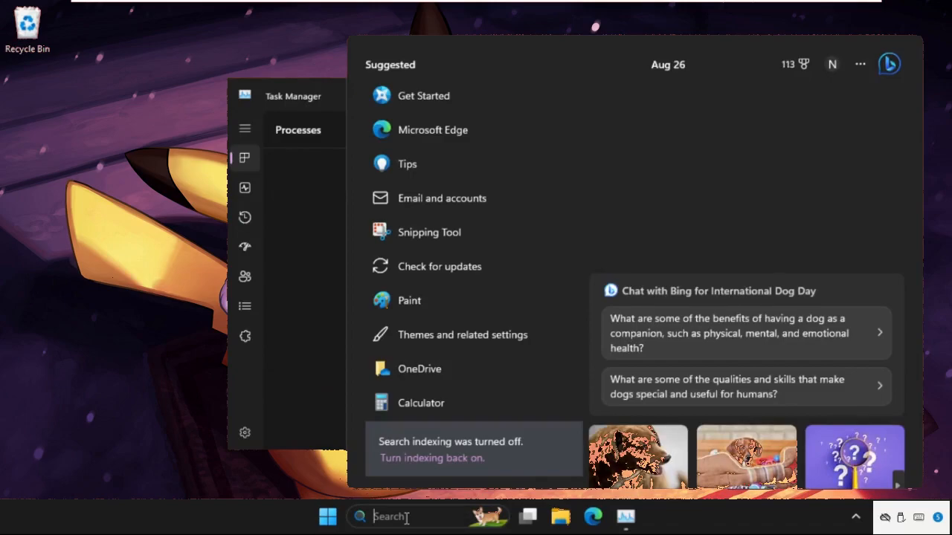
type("task mange")
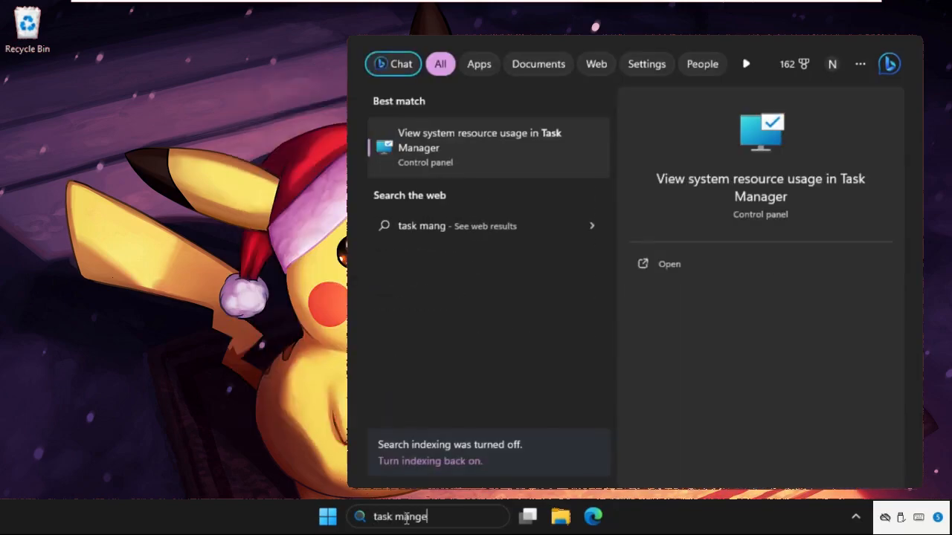
type("r")
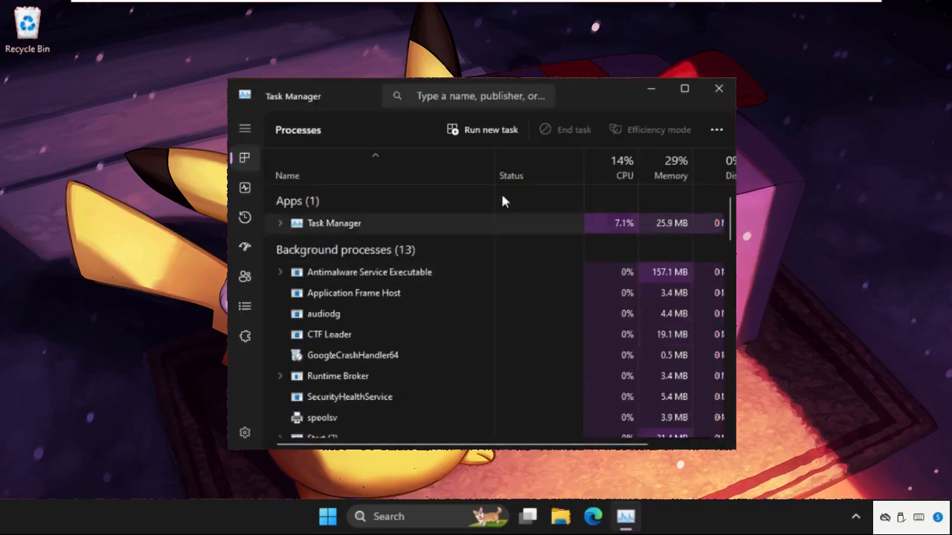
From Run new task, browse into C:\Windows\System32
left_click(481, 129)
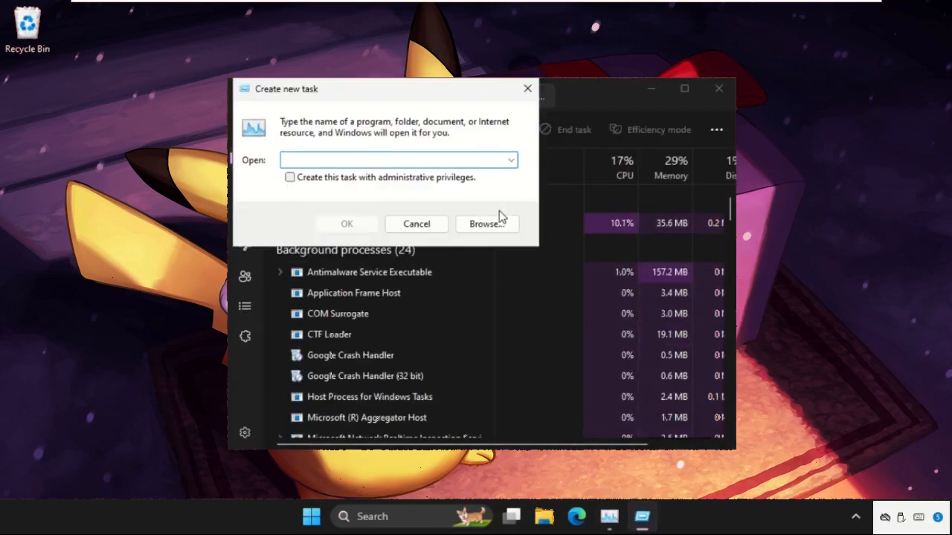
left_click(486, 223)
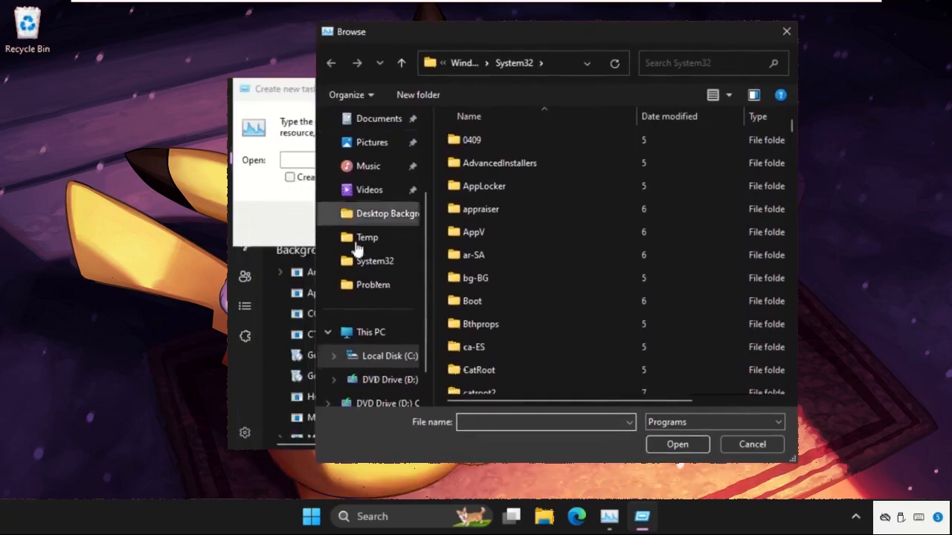
left_click(369, 331)
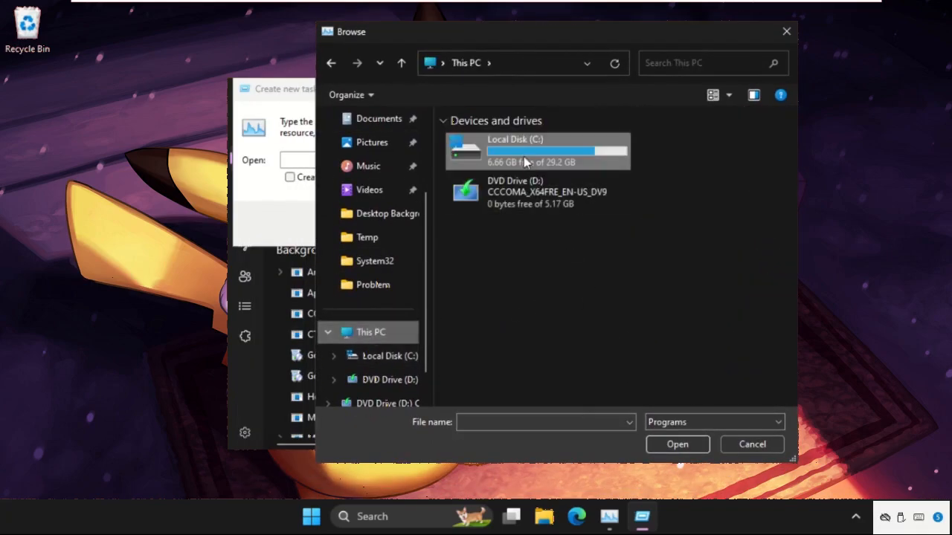
double_click(558, 152)
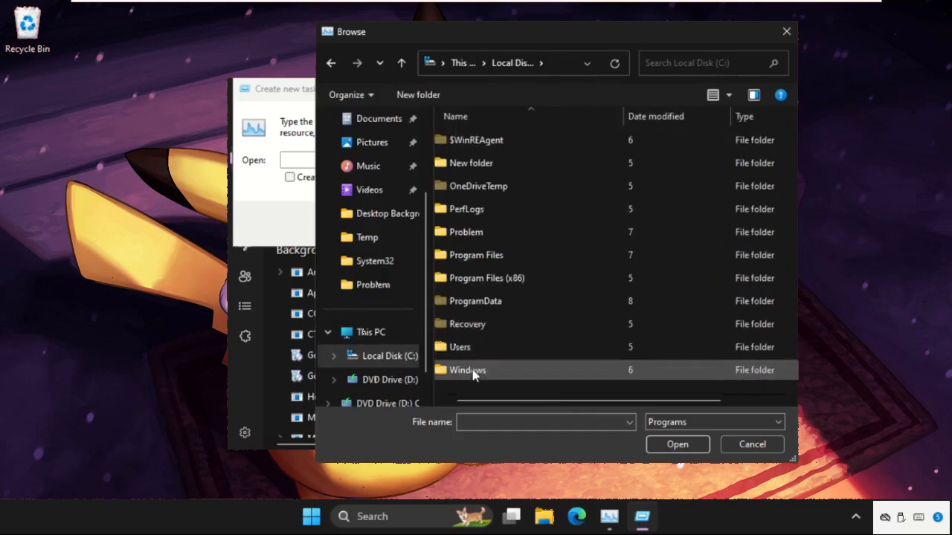
double_click(467, 369)
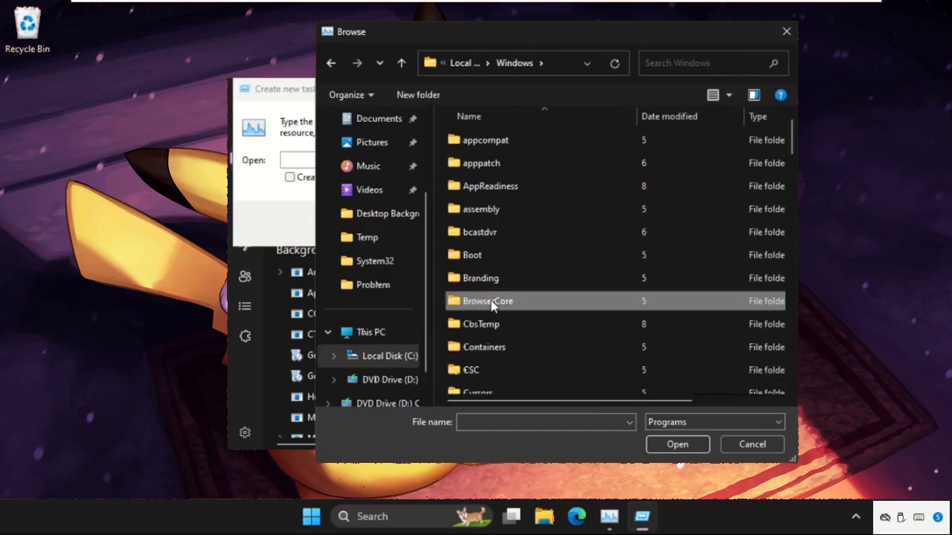
scroll("down", 3)
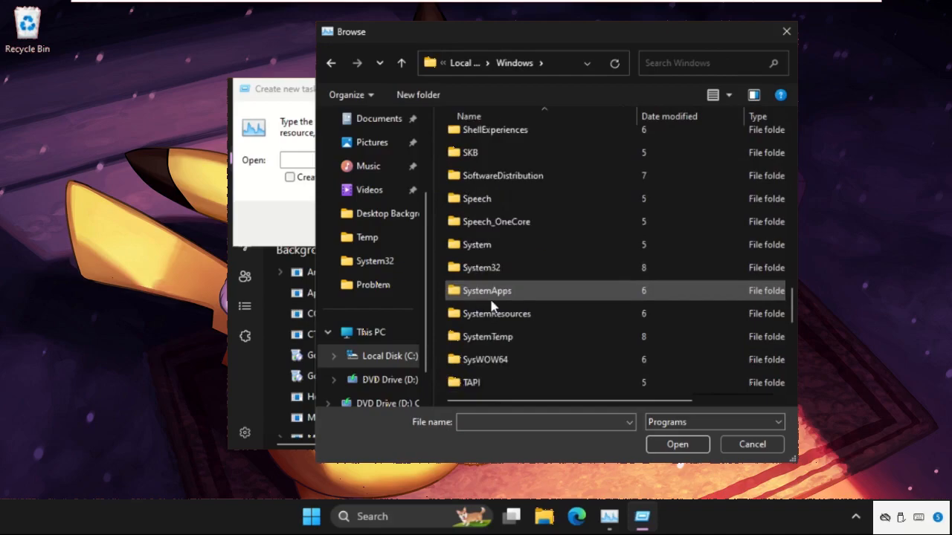
double_click(481, 268)
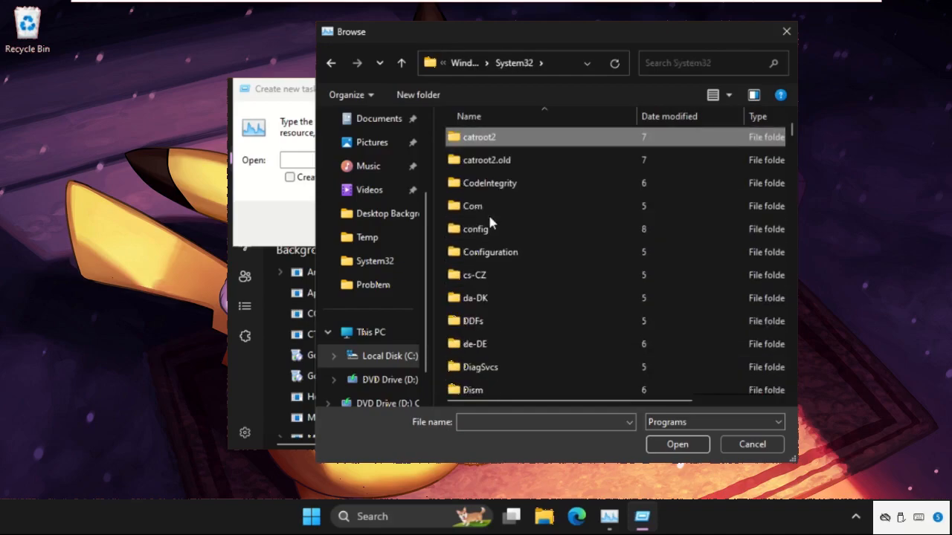
Choose cmd.exe, tick administrative privileges, and launch the elevated Command Prompt
left_click(476, 200)
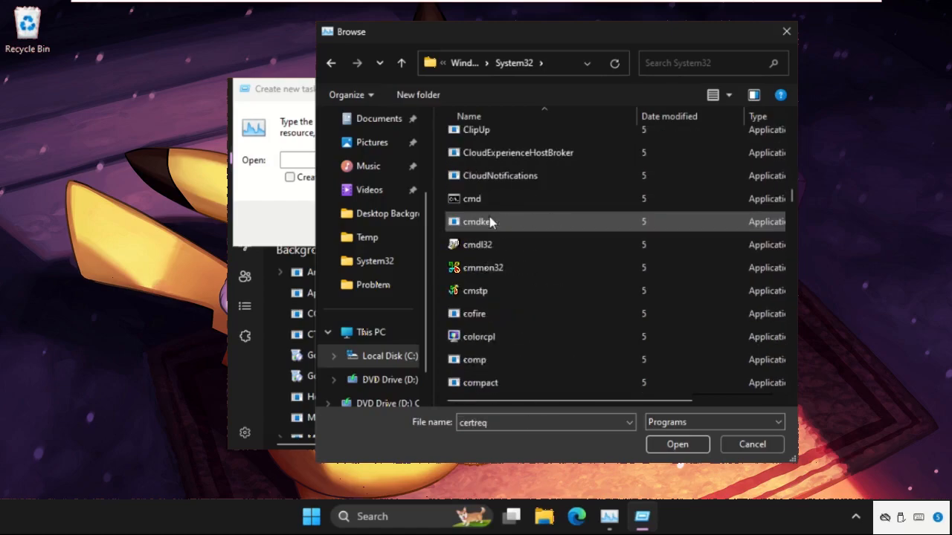
left_click(471, 199)
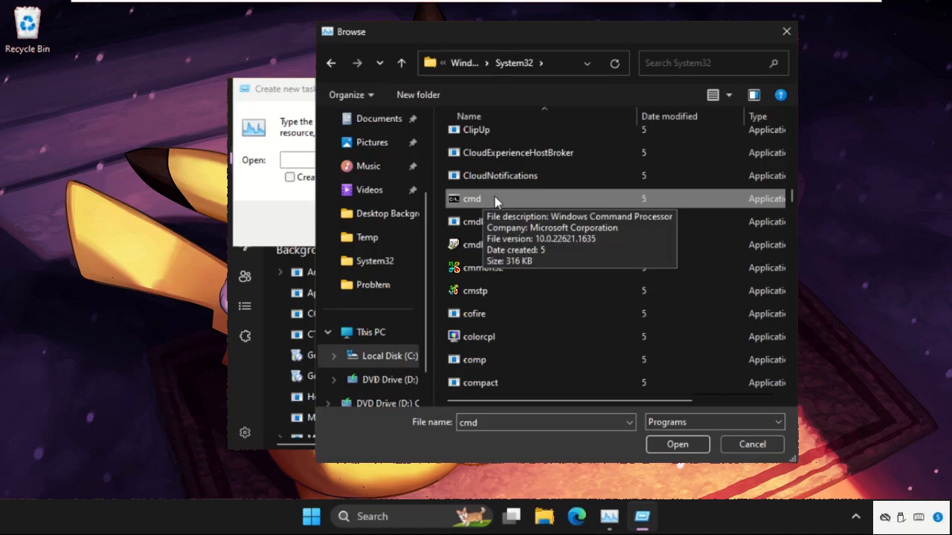
left_click(675, 443)
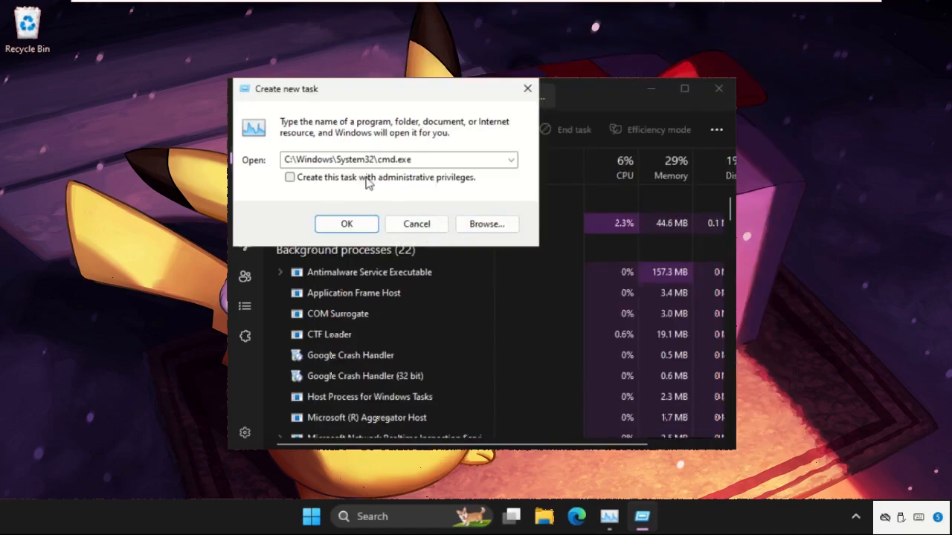
left_click(289, 177)
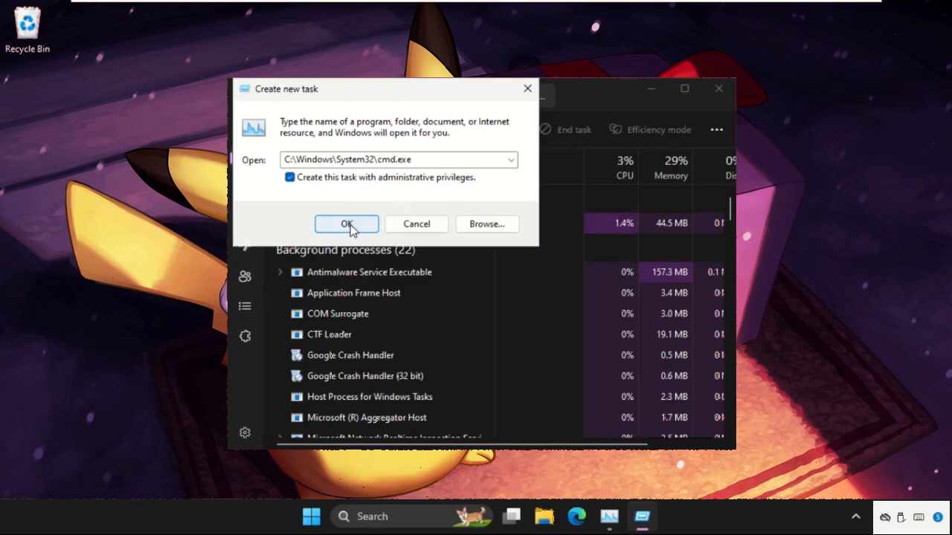
left_click(345, 223)
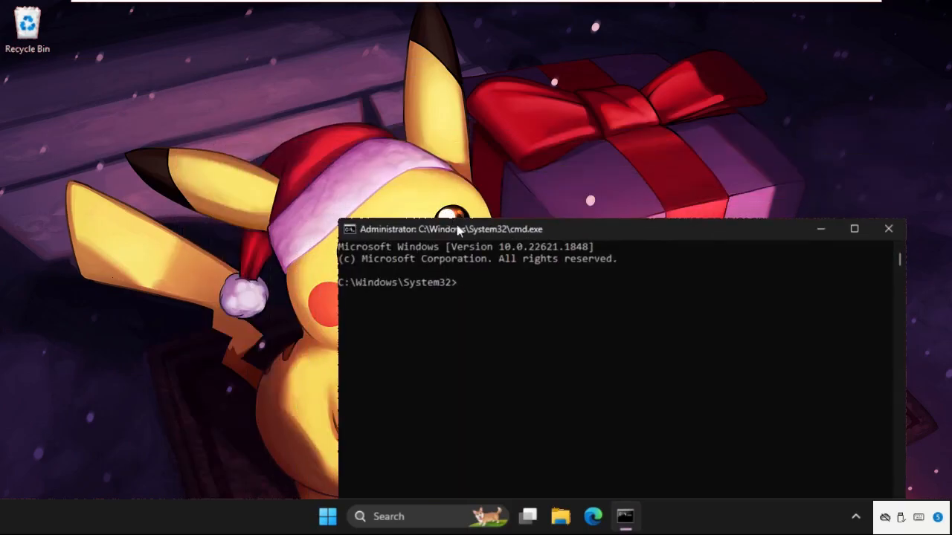
Run gpupdate to refresh group policy, then close the Command Prompt
left_click_drag(458, 229, 330, 98)
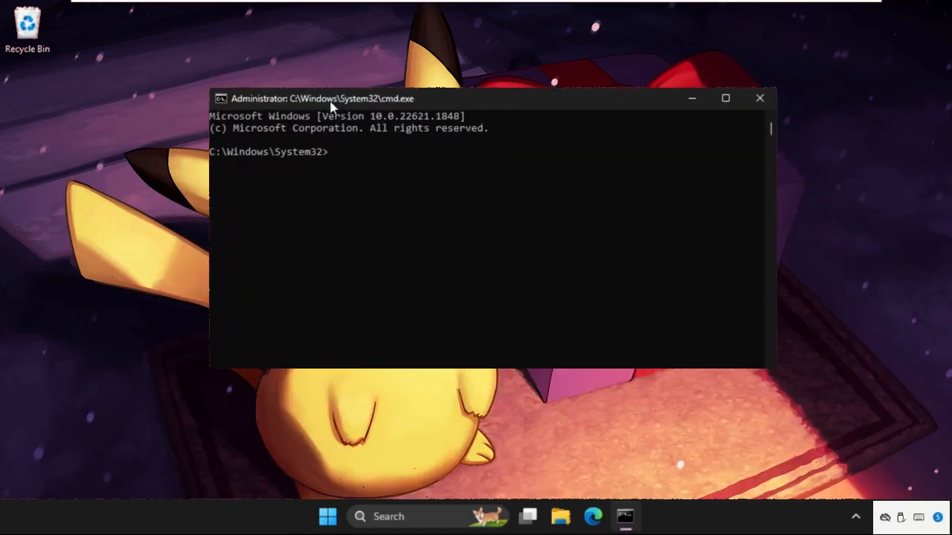
type("gp")
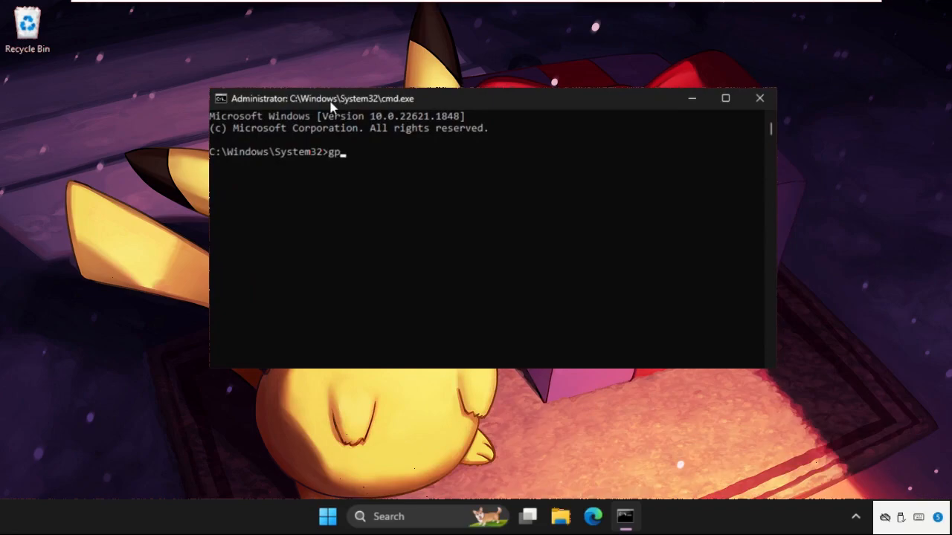
key("Return")
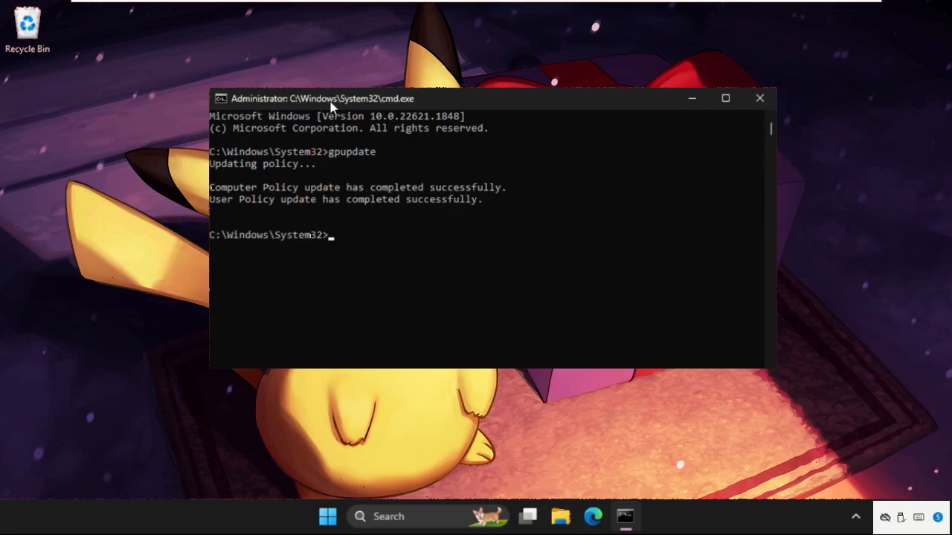
left_click(758, 98)
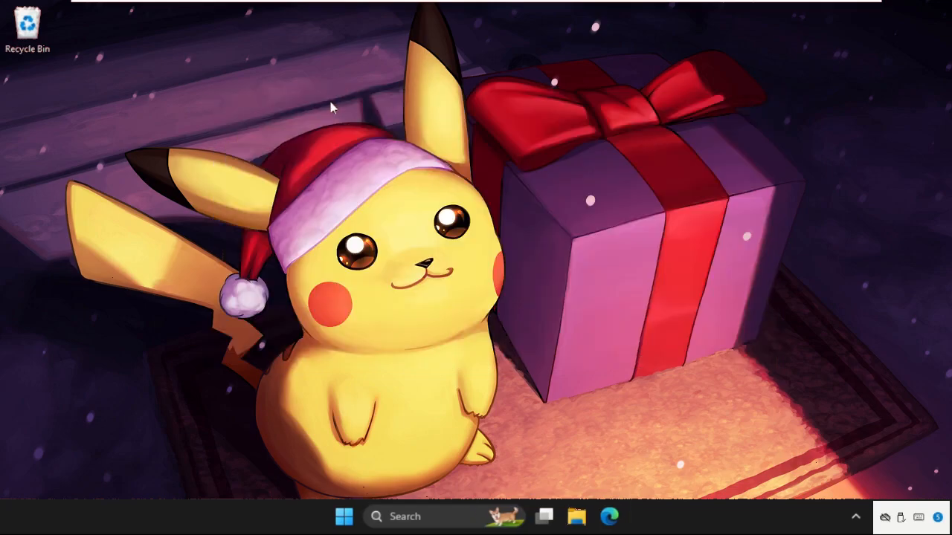
mouse_move(281, 440)
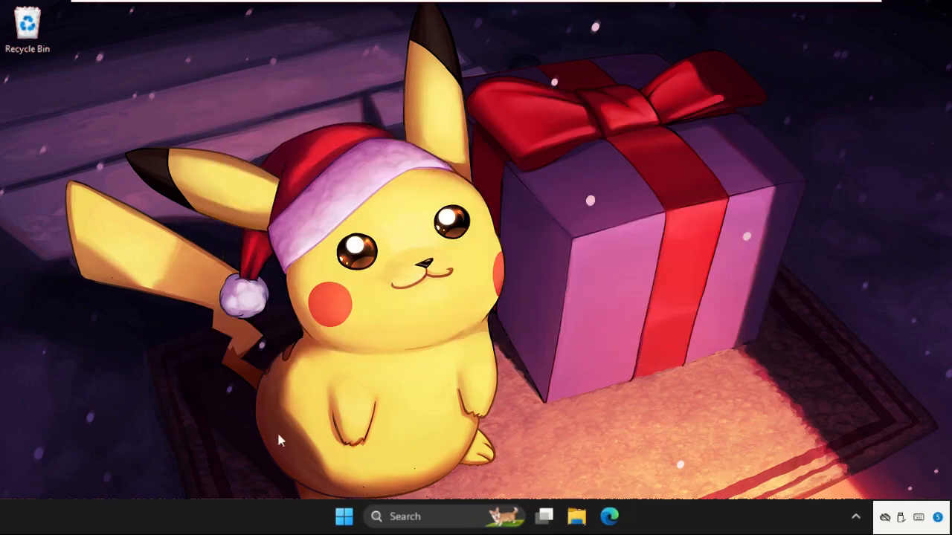
mouse_move(562, 488)
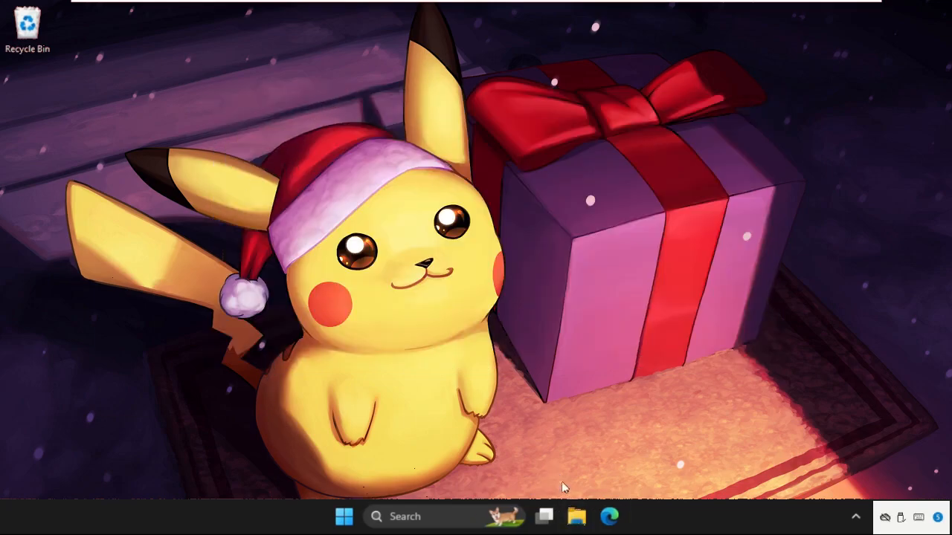
Navigate File Explorer to C:\Windows\SoftwareDistribution
left_click(577, 516)
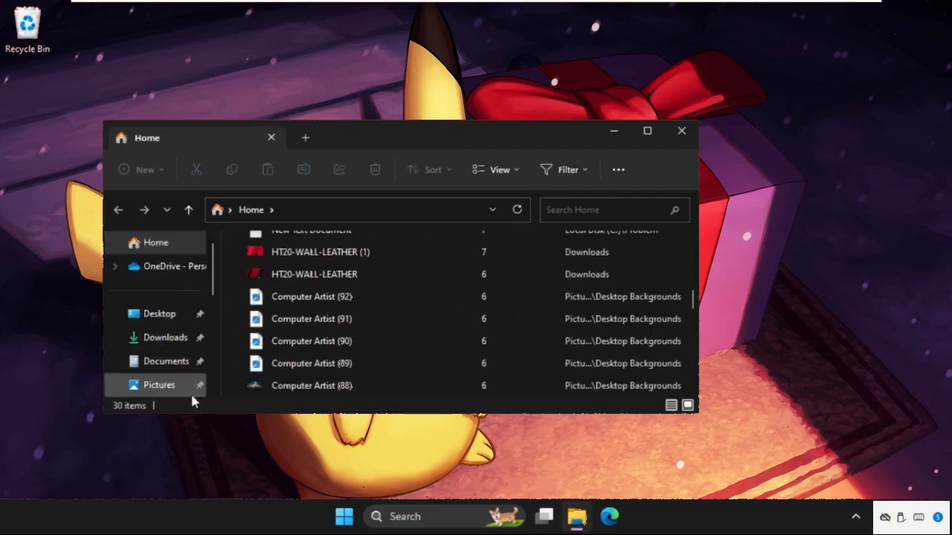
scroll("down", 3)
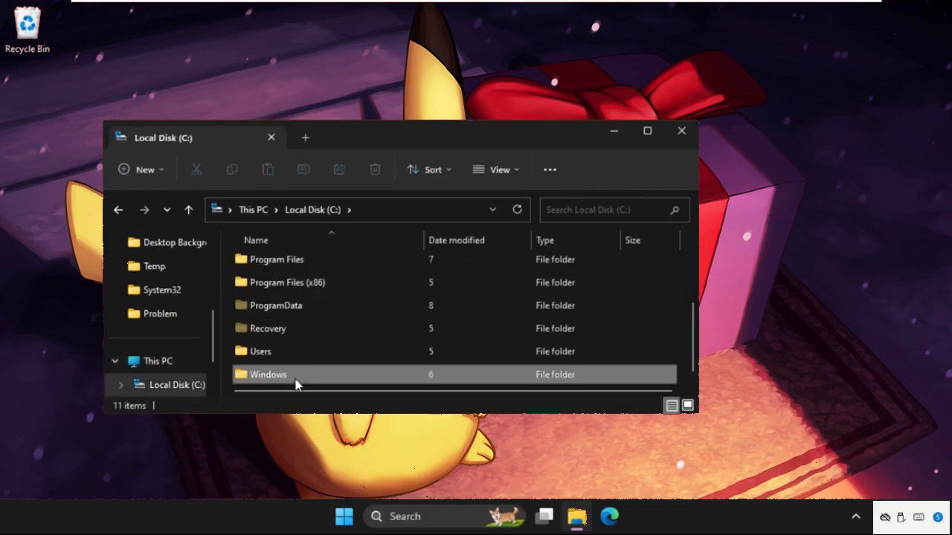
double_click(267, 375)
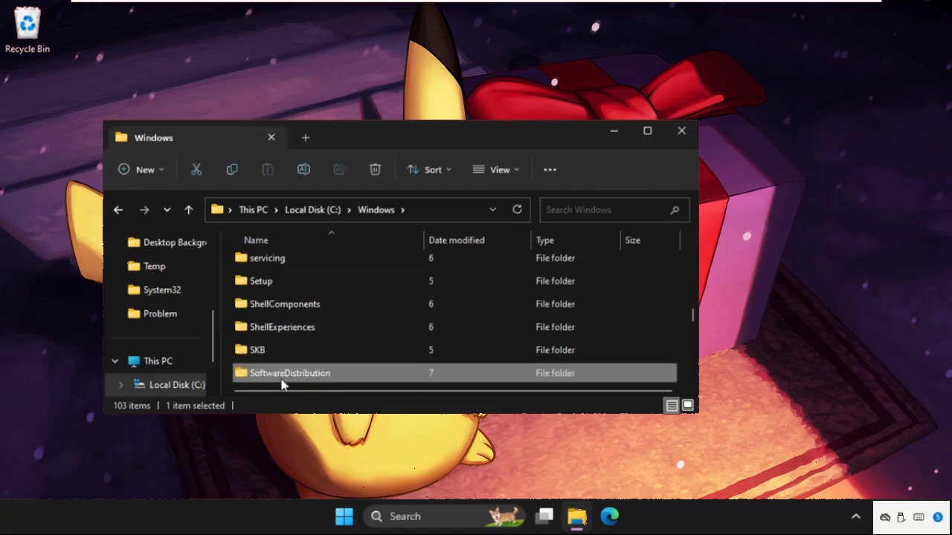
double_click(290, 371)
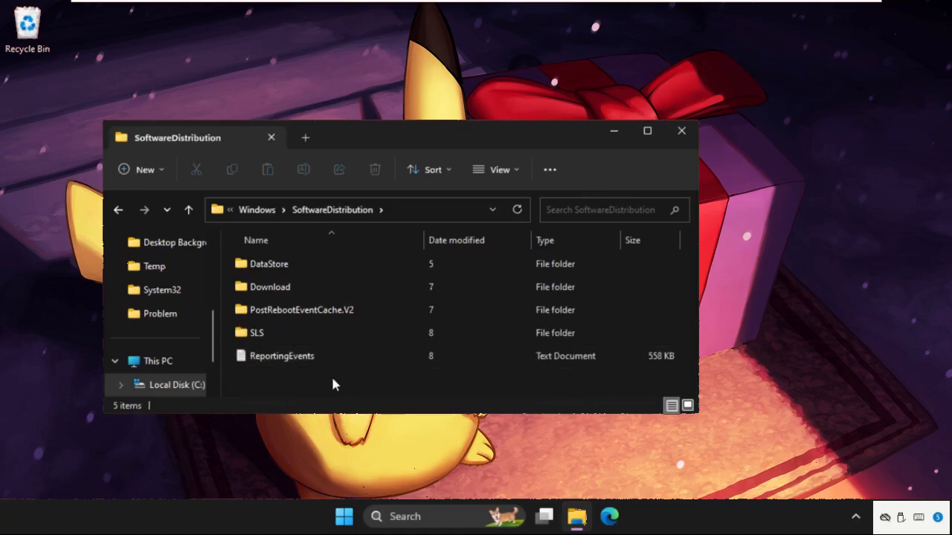
Select all contents, delete them with administrator permission, and close the window
key("ctrl+a")
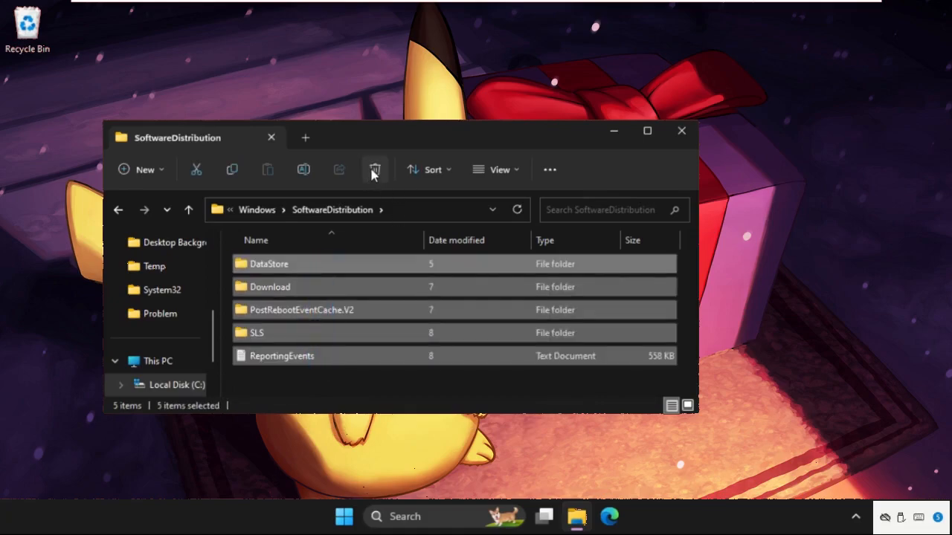
left_click(374, 170)
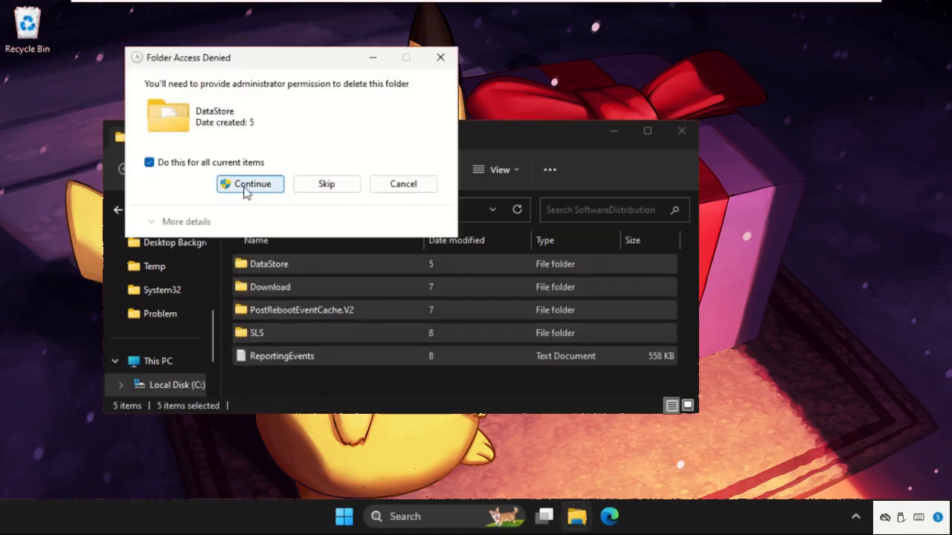
left_click(249, 184)
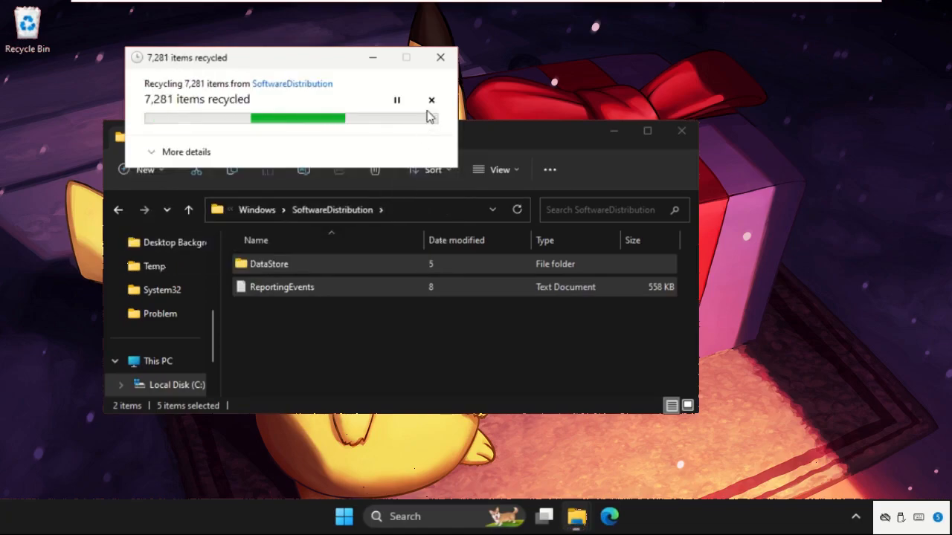
left_click(431, 100)
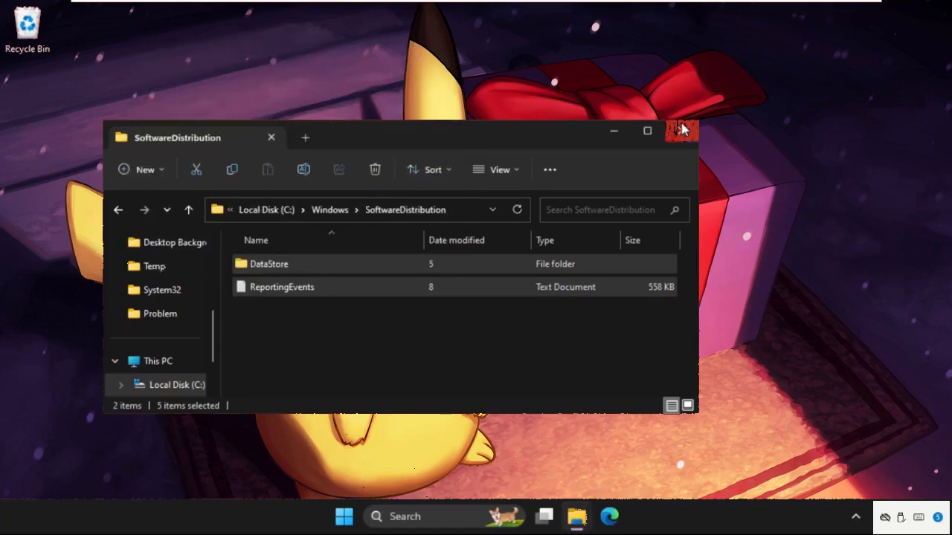
Bring up the Start menu's power options to restart the computer
left_click(343, 515)
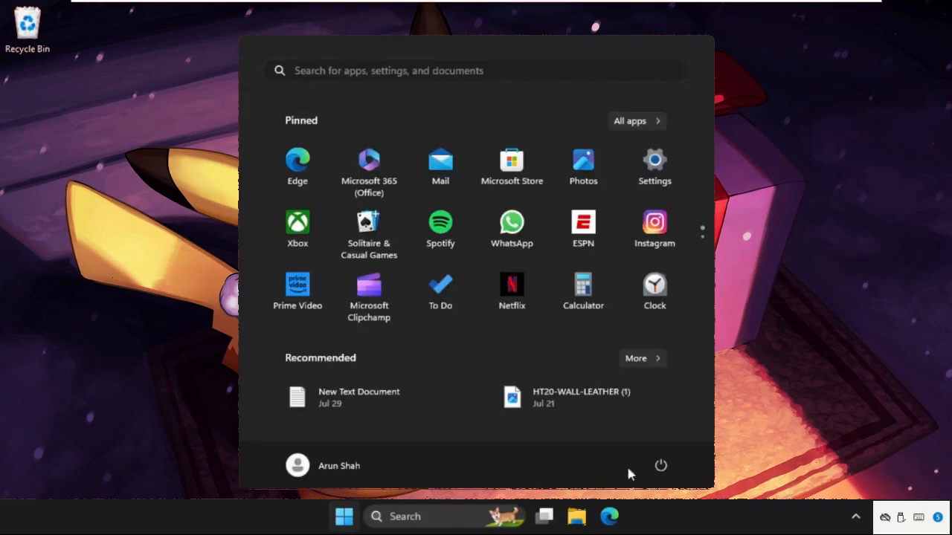
left_click(660, 465)
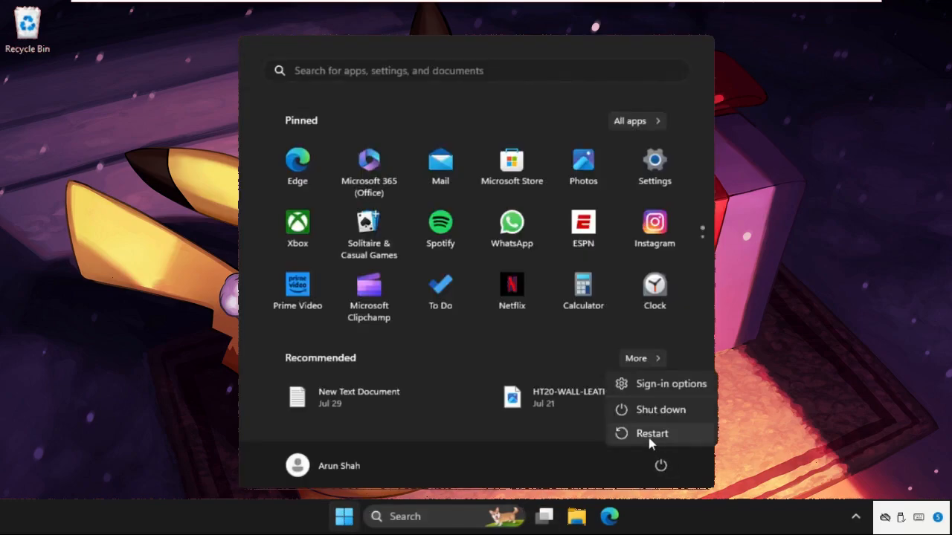
mouse_move(651, 435)
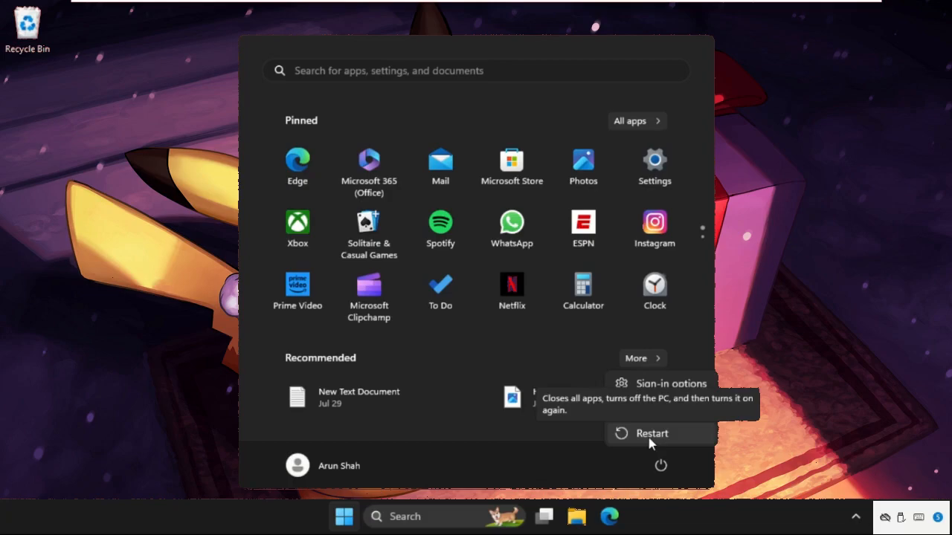